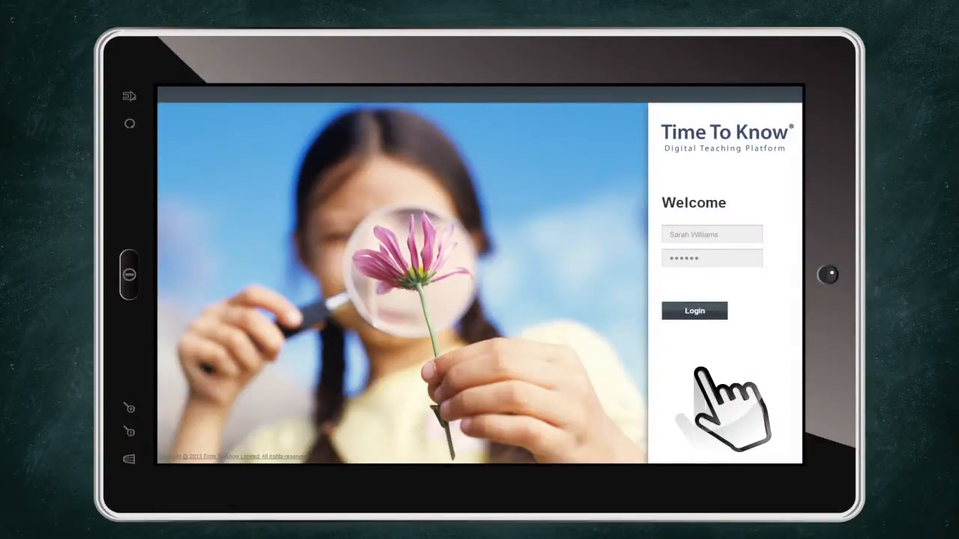
Log in, choose the G6 Math class, and go to its course to reach Ratios
click(693, 310)
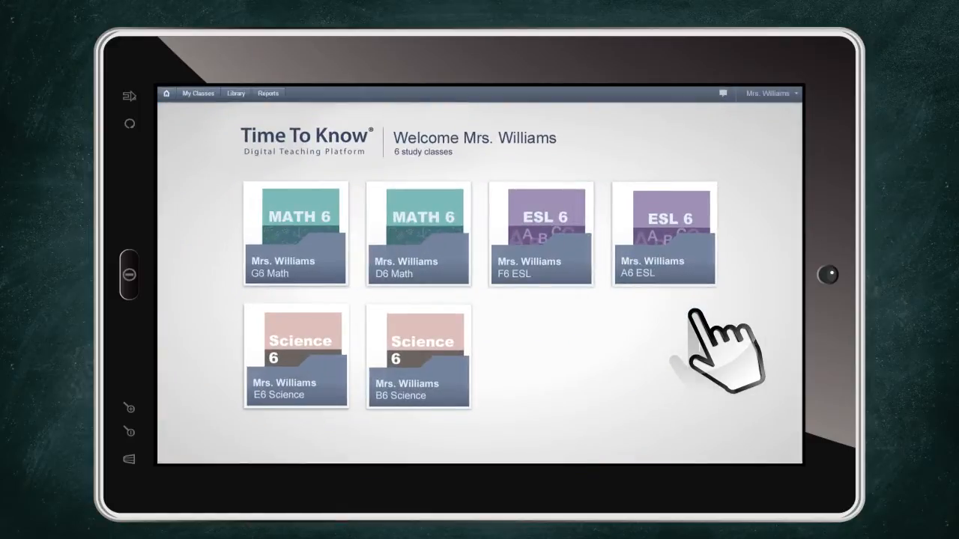
click(295, 234)
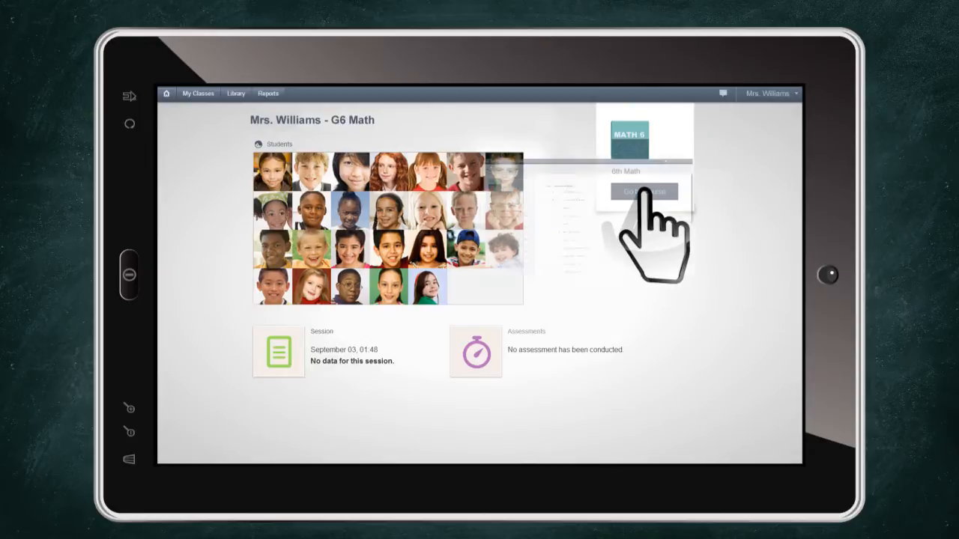
click(644, 192)
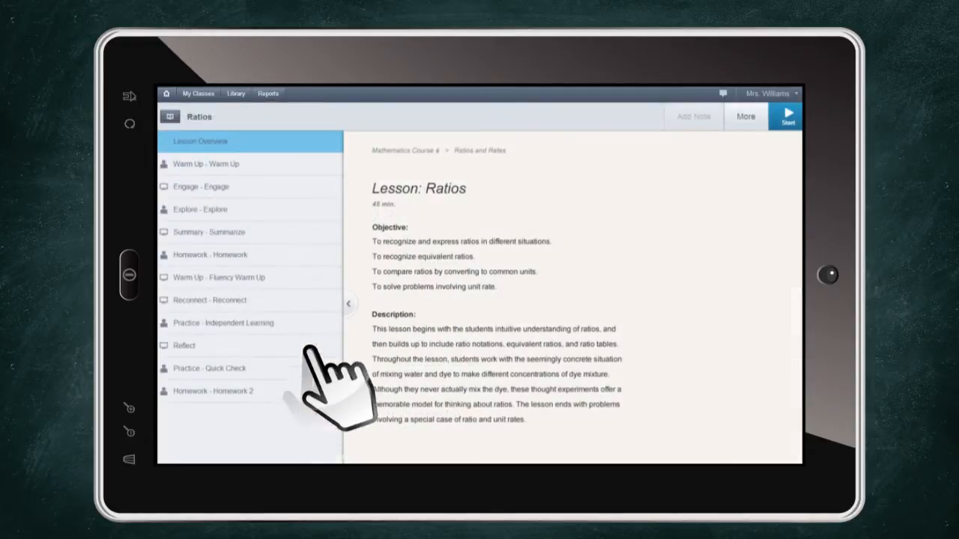
Start the live session on the Engage activity's bottle-recycling ratio animation
click(201, 187)
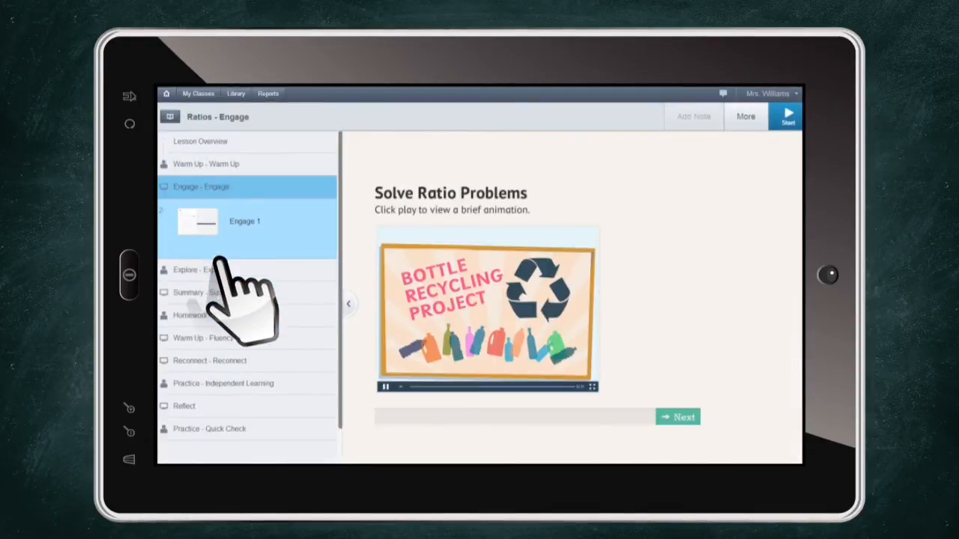
mouse_move(240, 292)
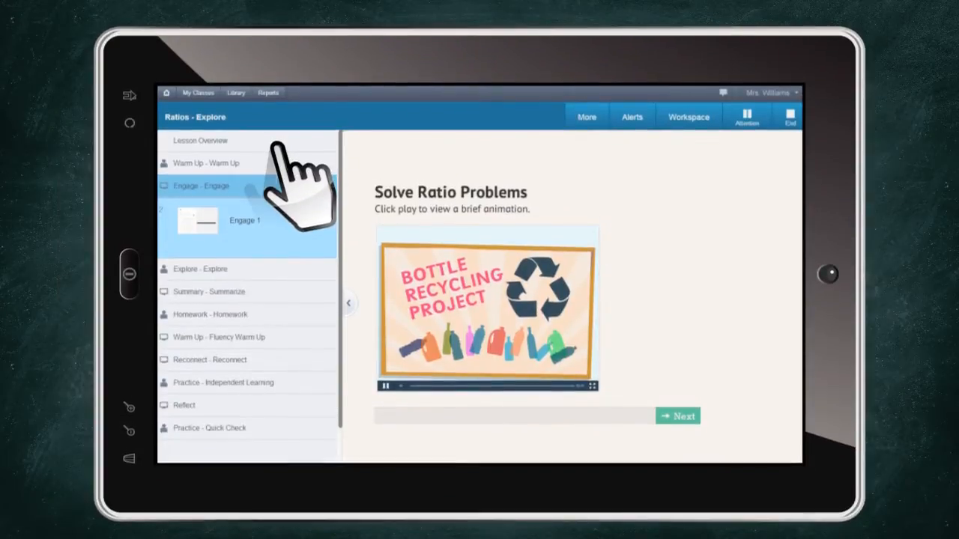
Open Workspace and view a student's Ratios - Explore answer about 3:5 and 54:90
click(687, 116)
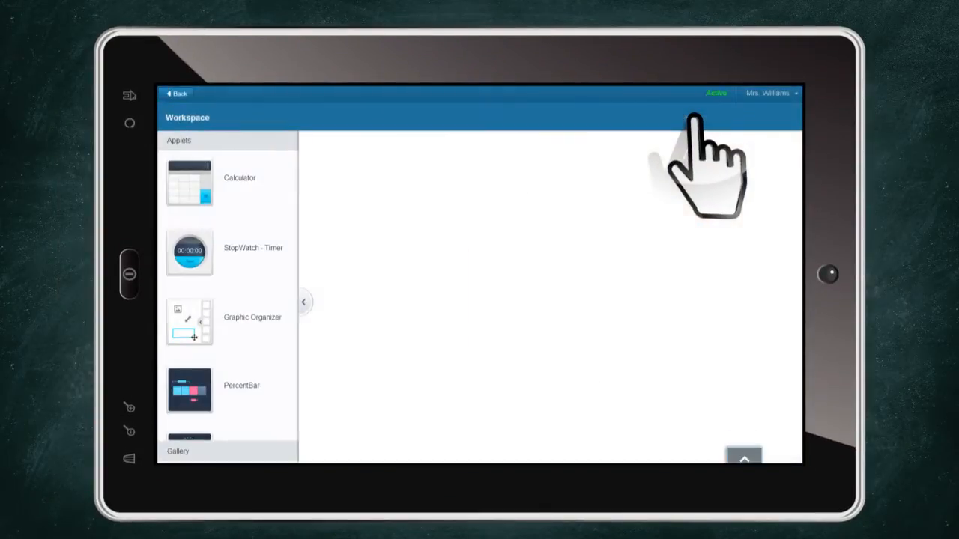
click(188, 389)
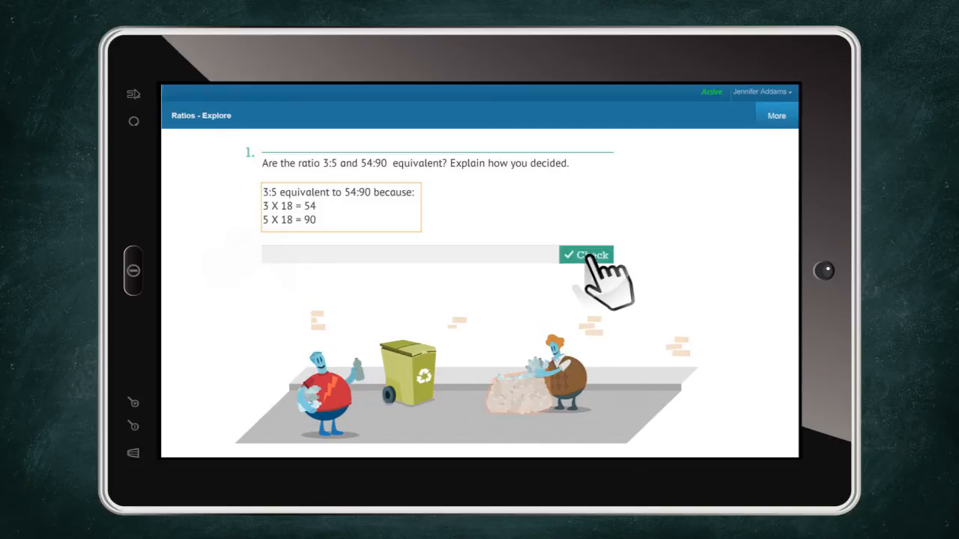
Mark the 3:5 = 54:90 explanation correct and switch to the Andy savings question
click(587, 255)
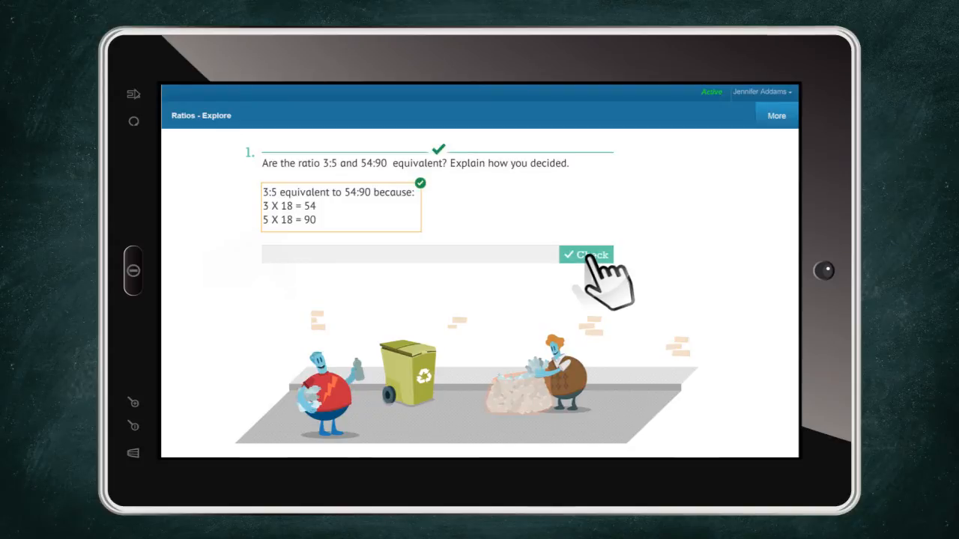
click(586, 255)
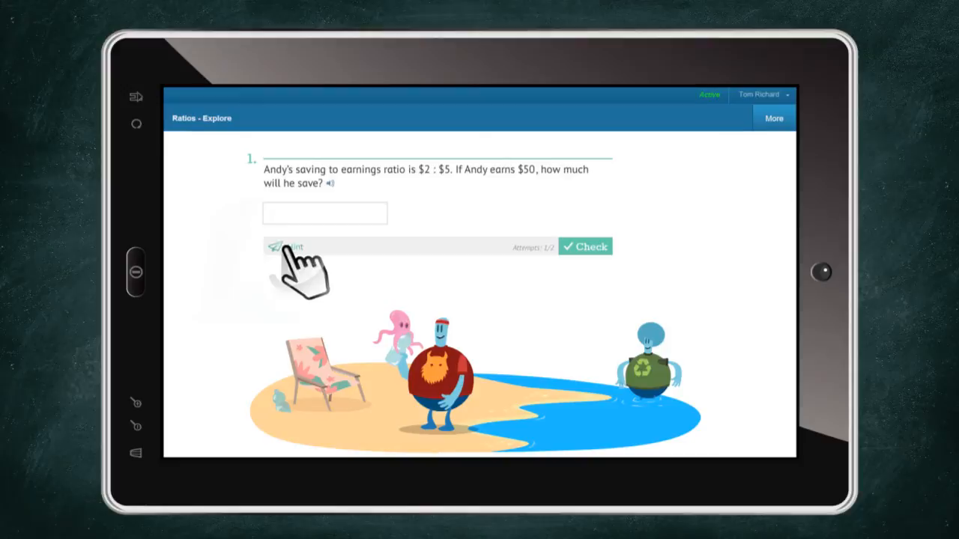
Get a hint, then enter $20 for Andy's savings and check it correct
click(284, 246)
text($20)
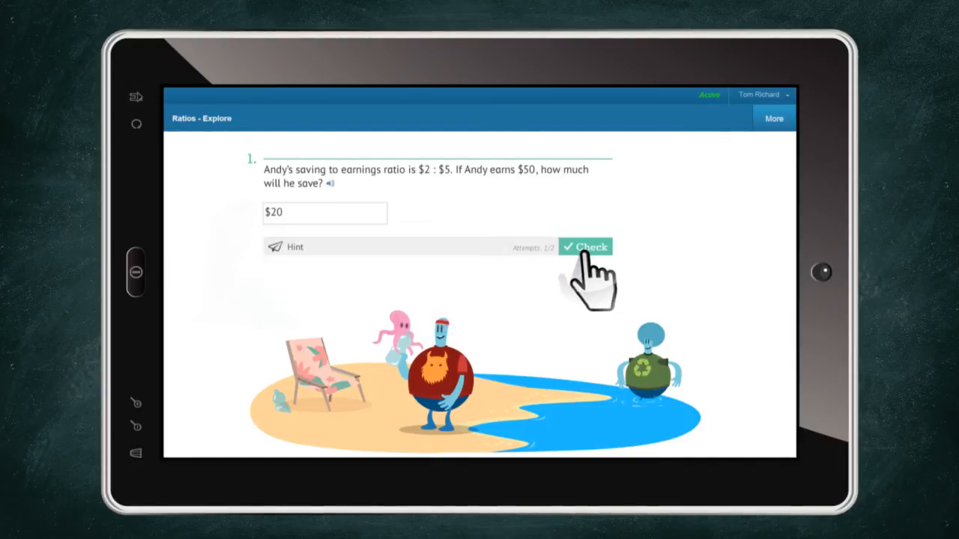
click(586, 246)
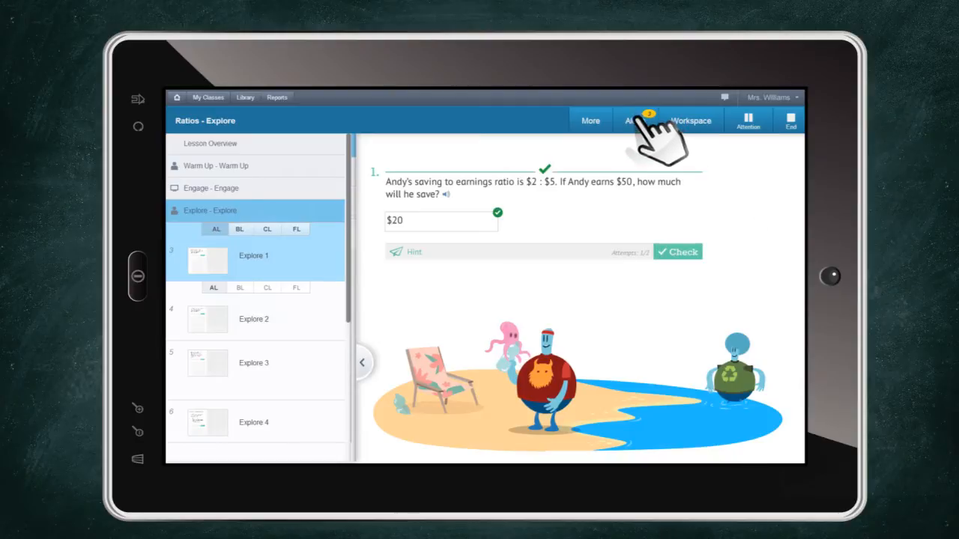
click(636, 120)
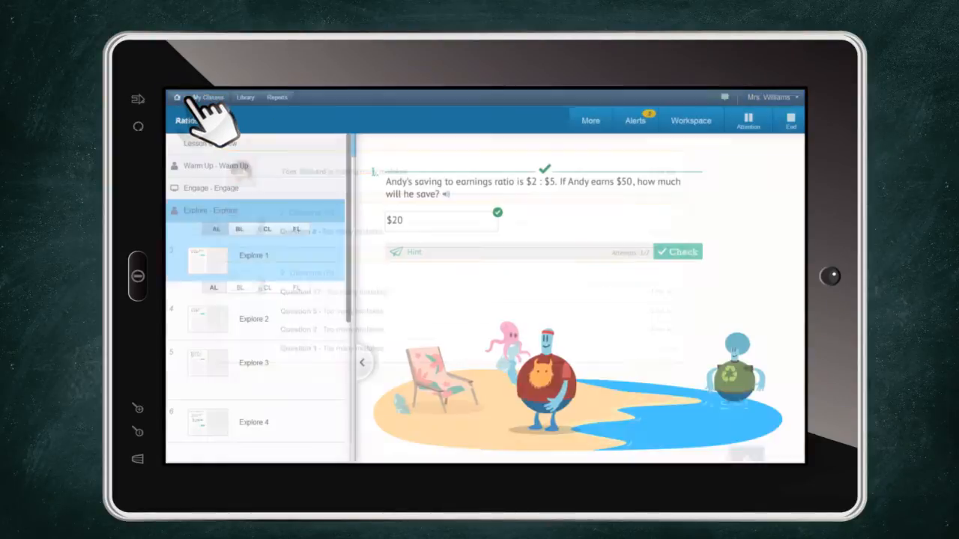
click(748, 120)
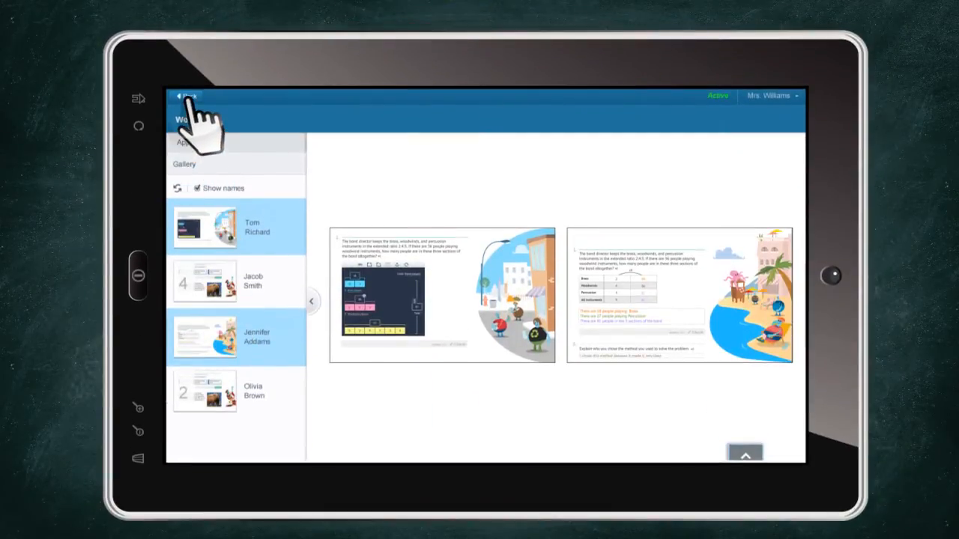
Leave the workspace and confirm End Lesson in the Ending the Lesson dialog
click(791, 119)
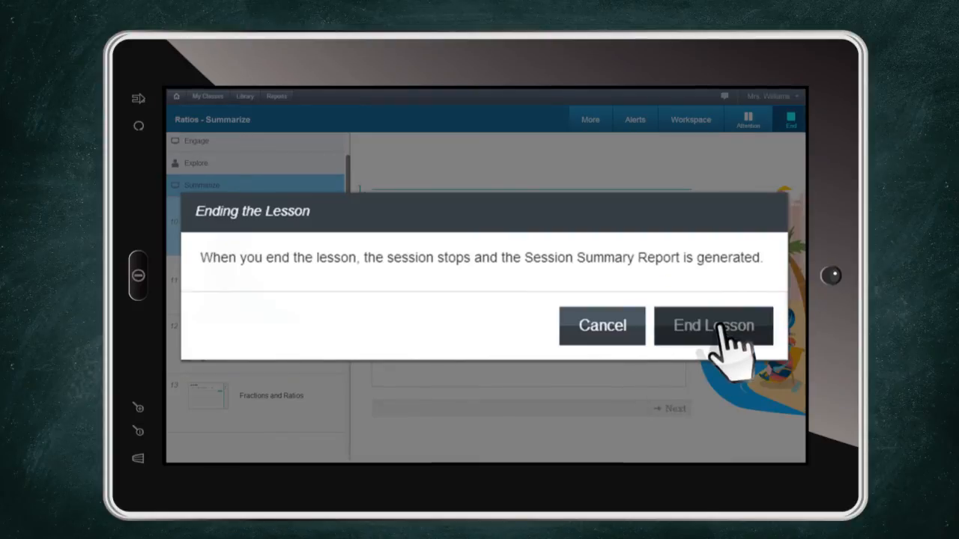
click(713, 325)
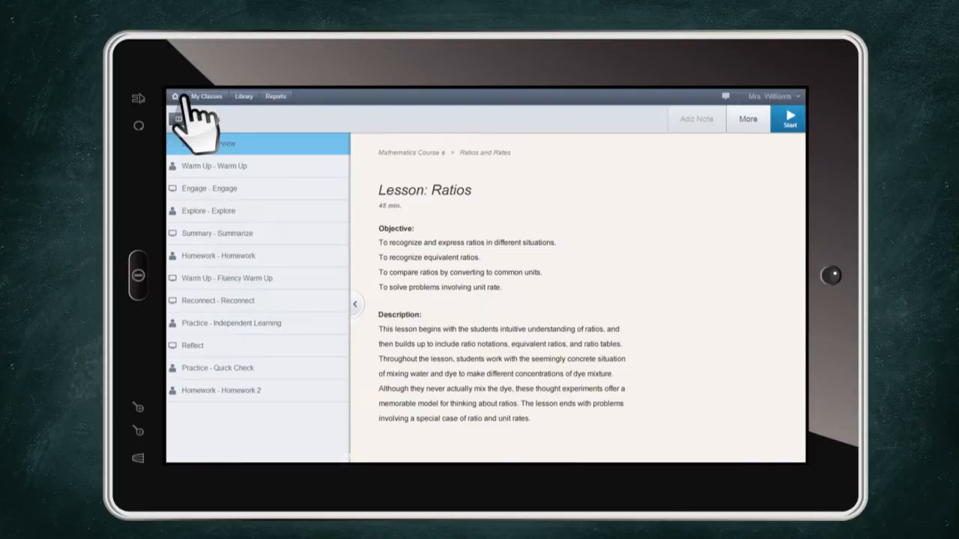
View the Ratios lesson report showing an 84% class score, then open My Classes
click(276, 95)
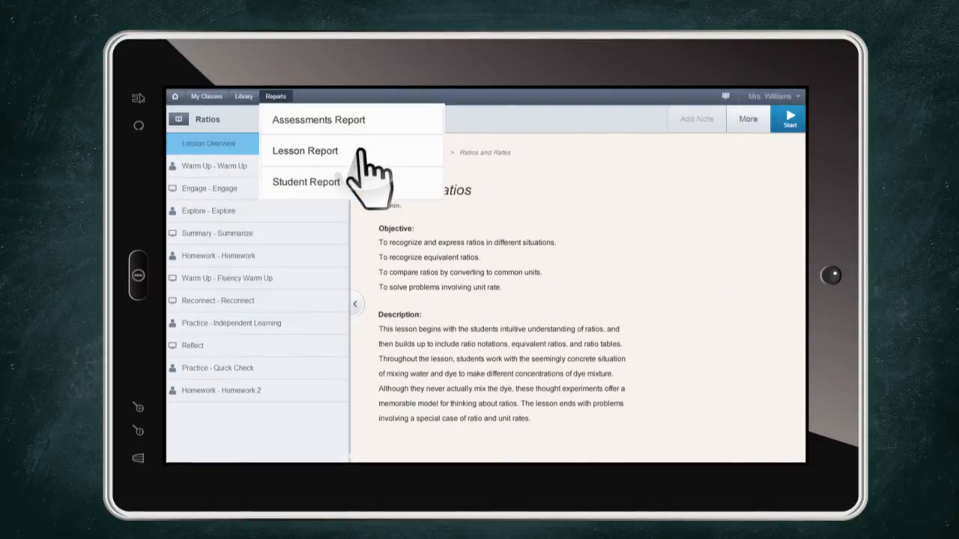
click(305, 151)
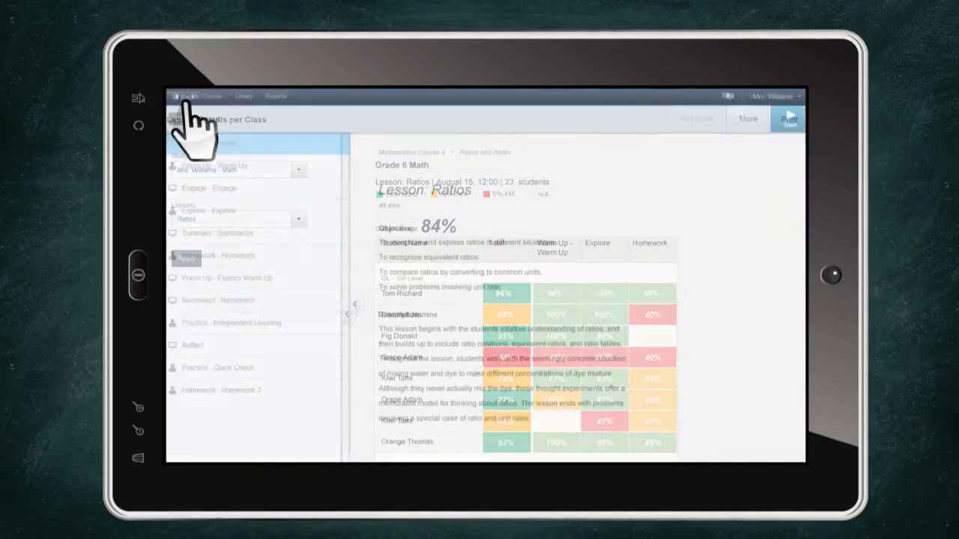
click(206, 96)
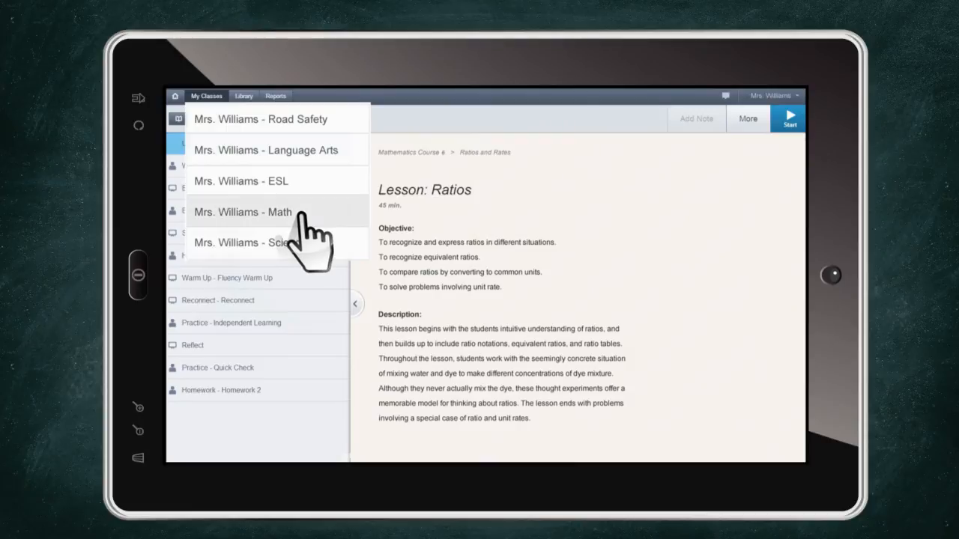
In Mrs. Williams - Math, set the student's level to OL - On Level, then open the course
click(243, 212)
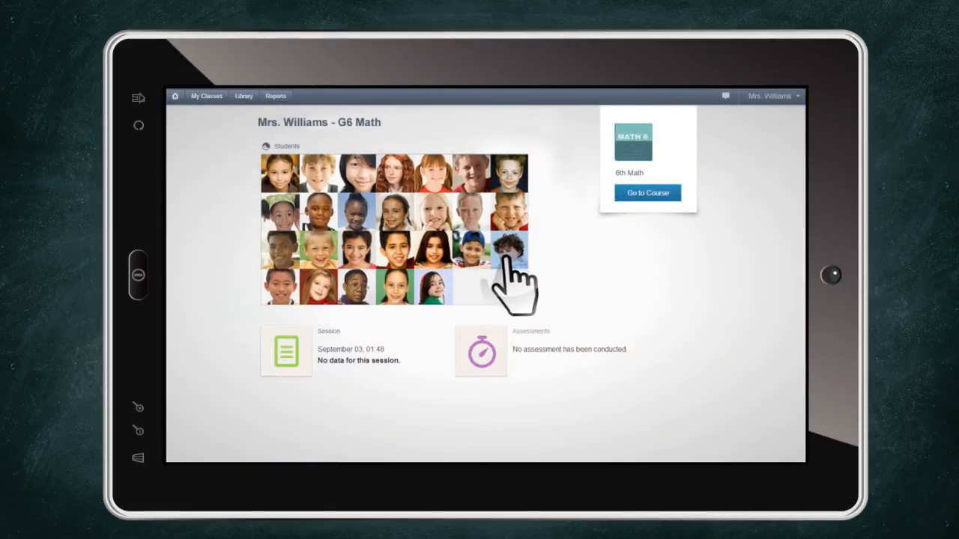
click(280, 146)
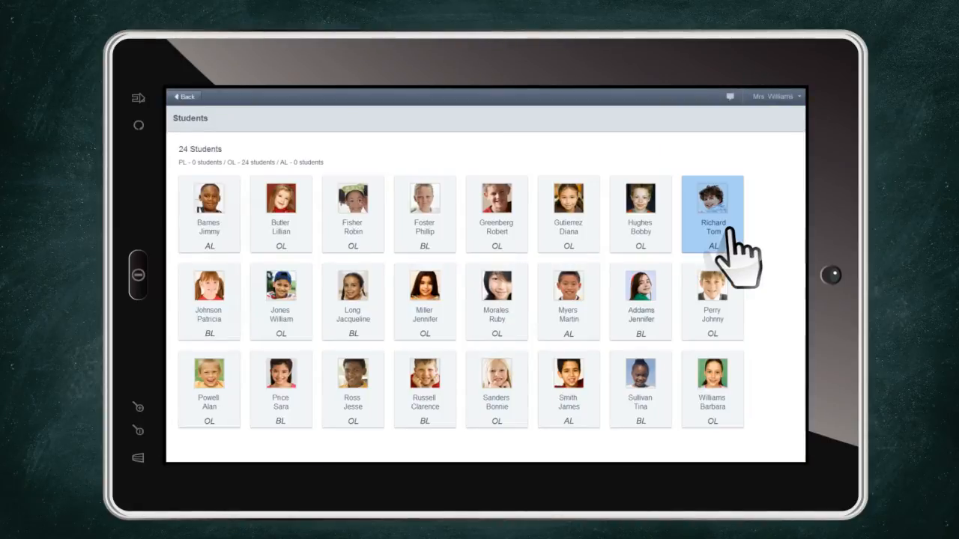
click(713, 213)
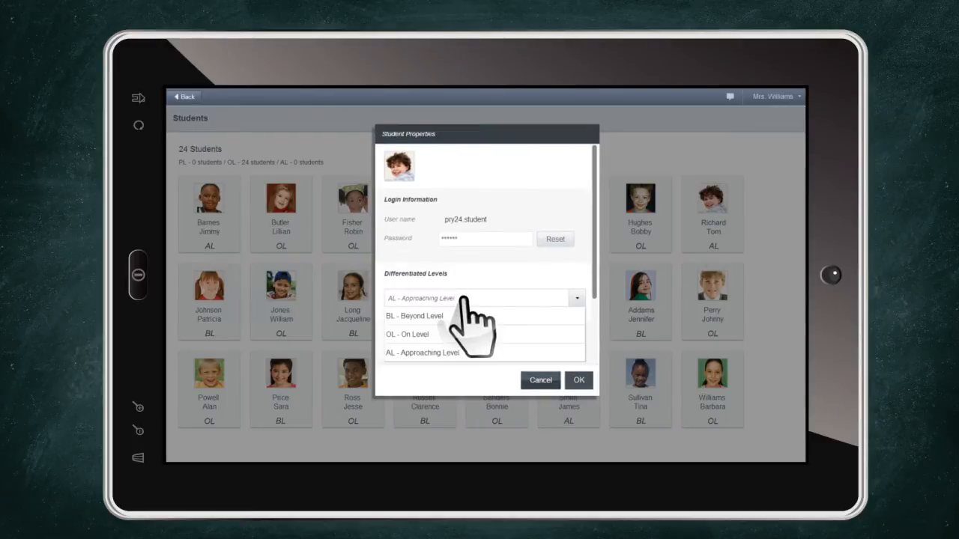
click(407, 334)
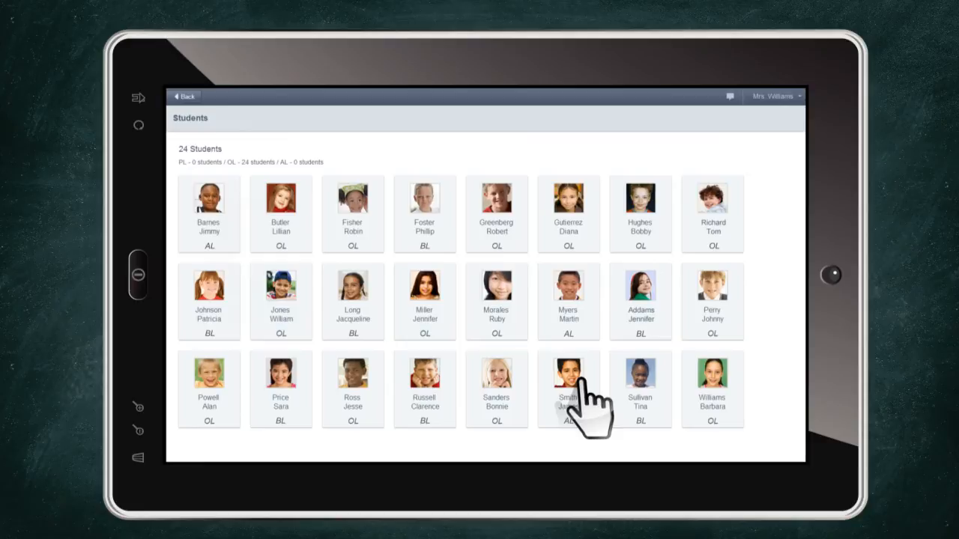
click(183, 96)
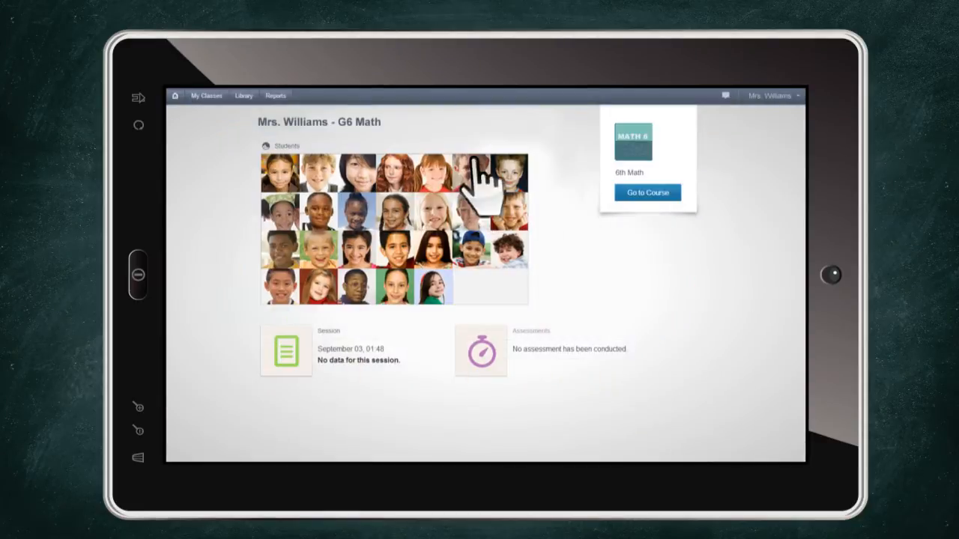
click(647, 192)
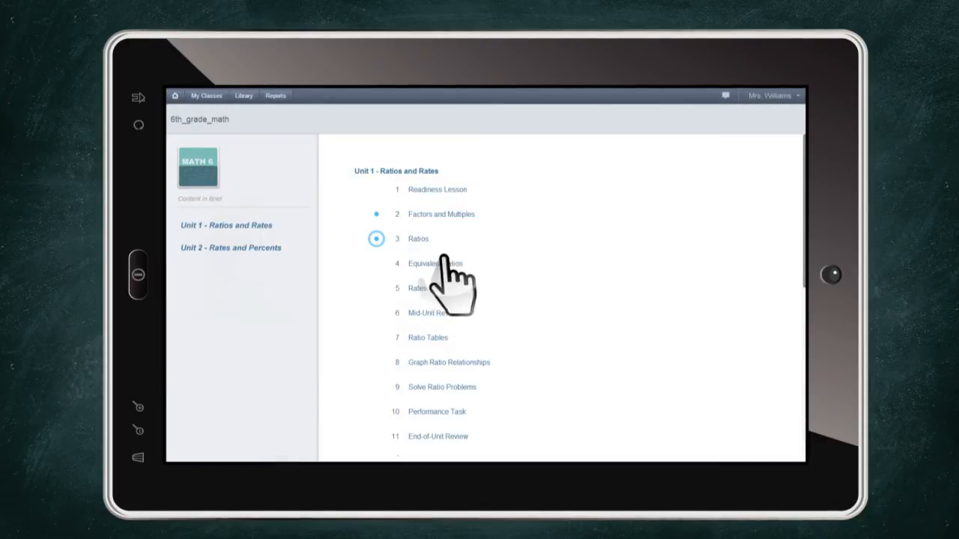
Add an 'Enjoy the movie' class note linking youtube.com/user/TimeToKnowEdu to Equivalent Ratios, and open the link
click(435, 263)
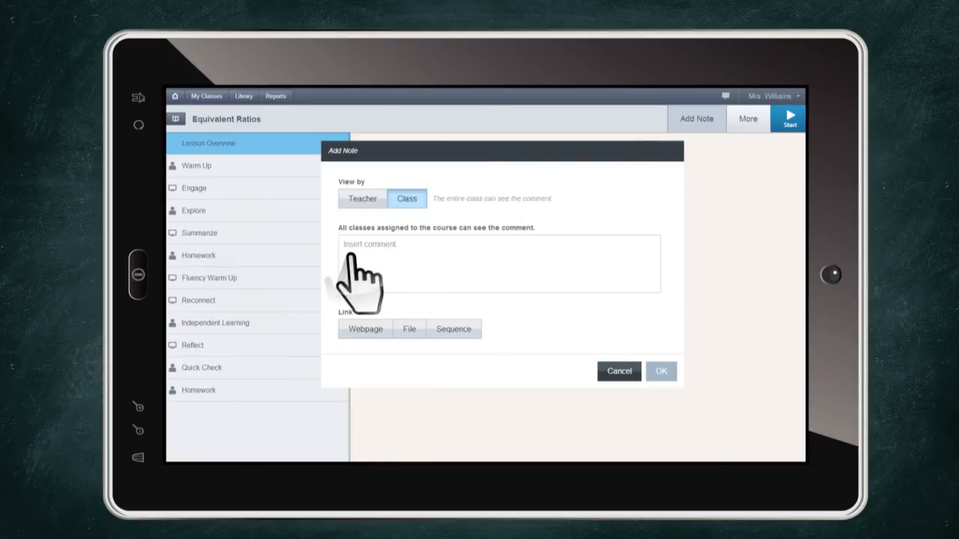
click(365, 329)
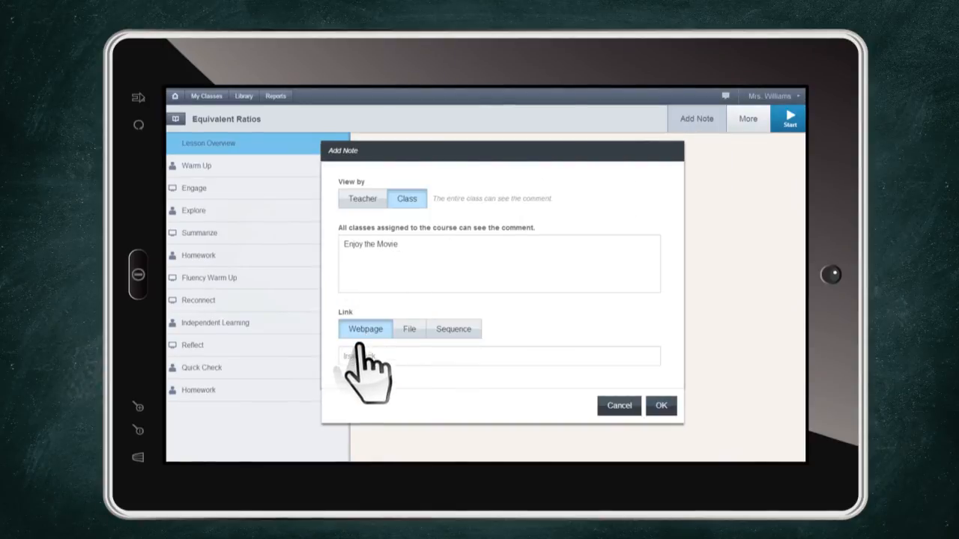
text(http://www.youtube.com/user/TimeToKnowEdu)
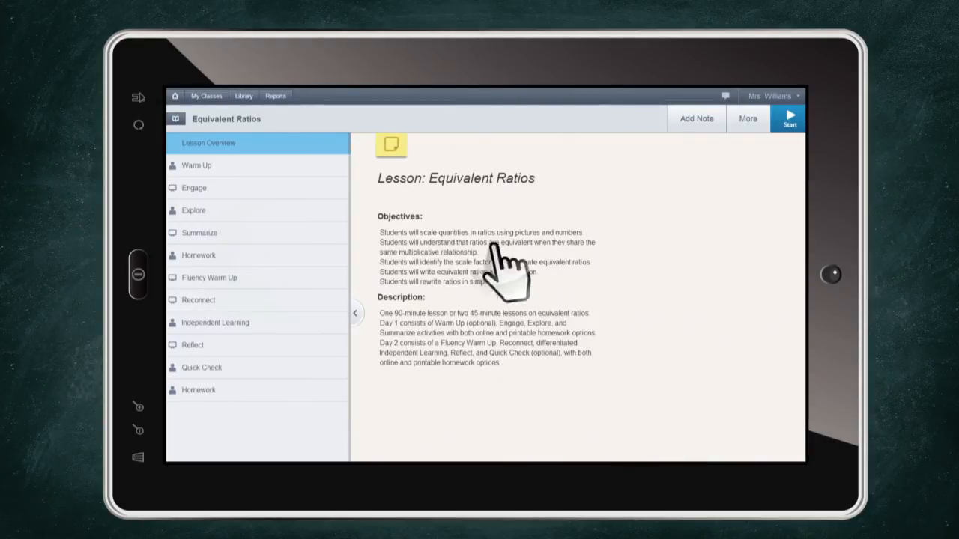
click(391, 144)
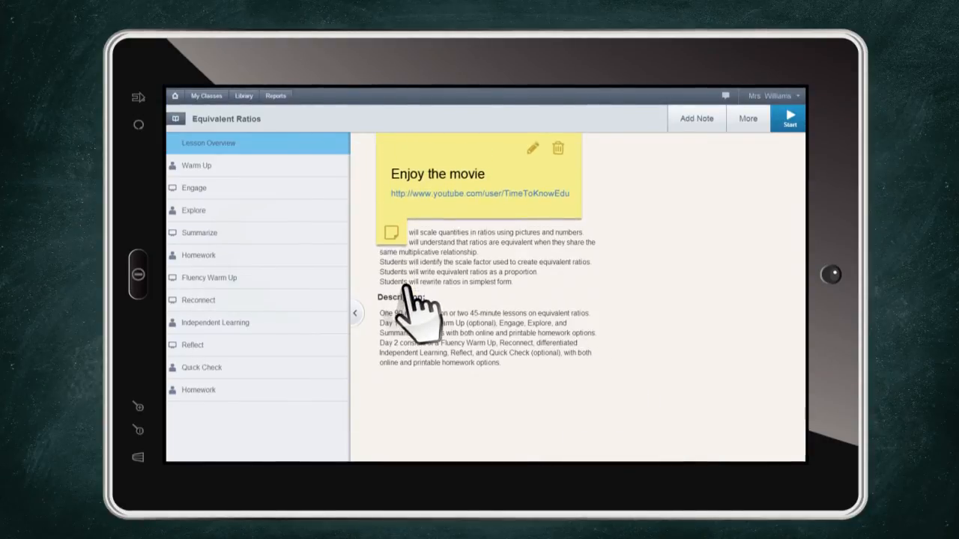
click(479, 193)
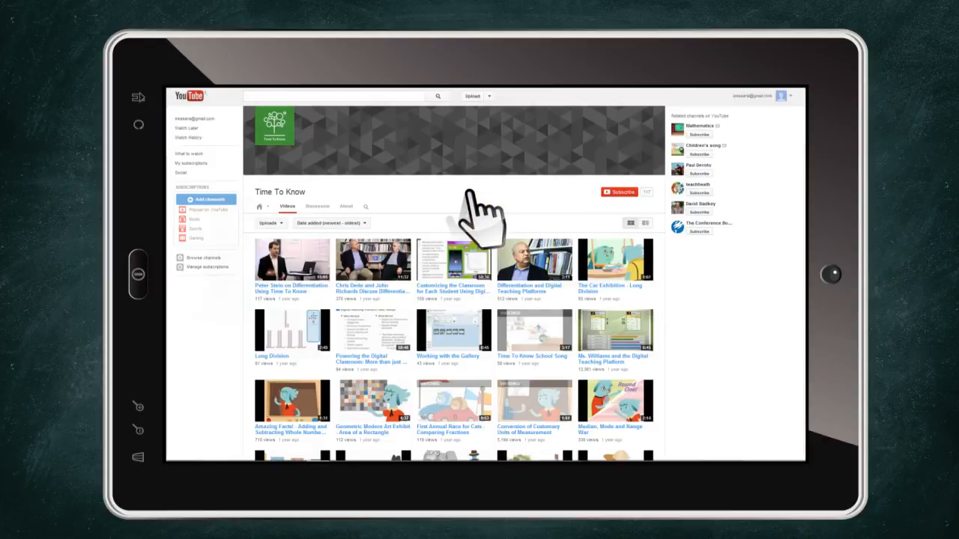